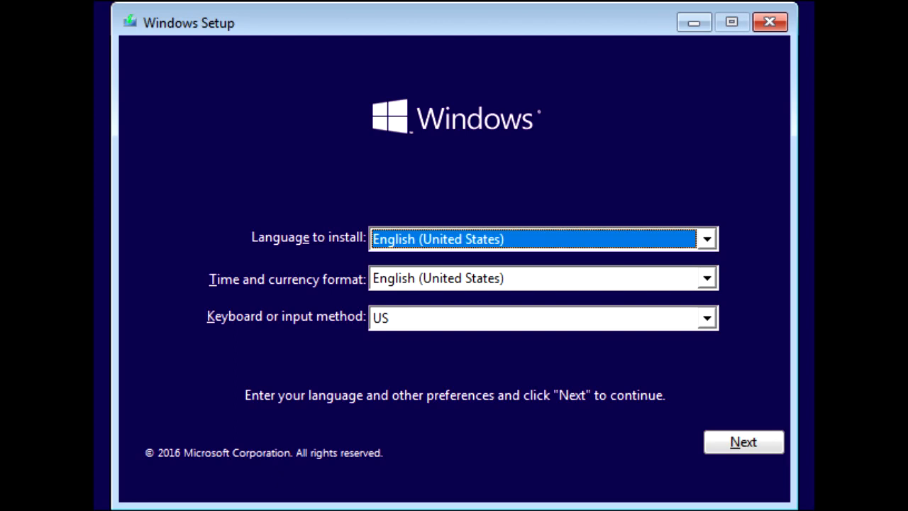
{"action": "key", "text": "shift+f10"}
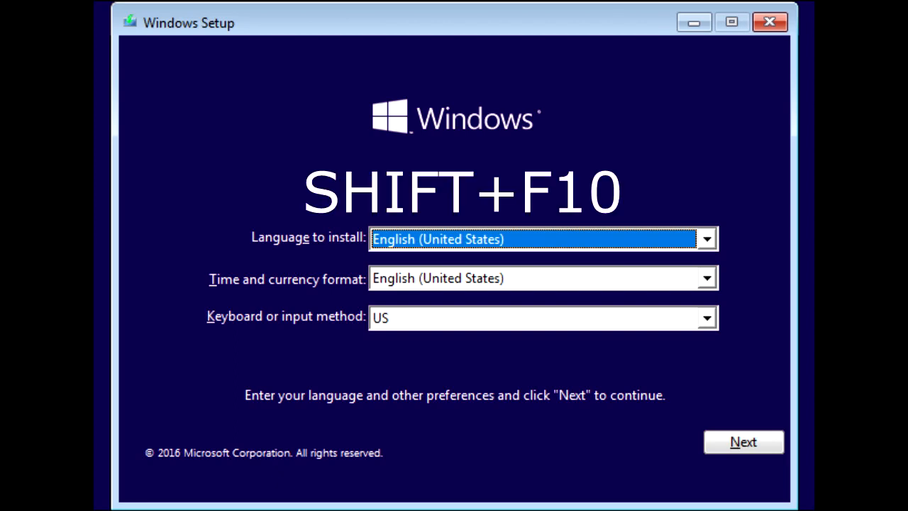